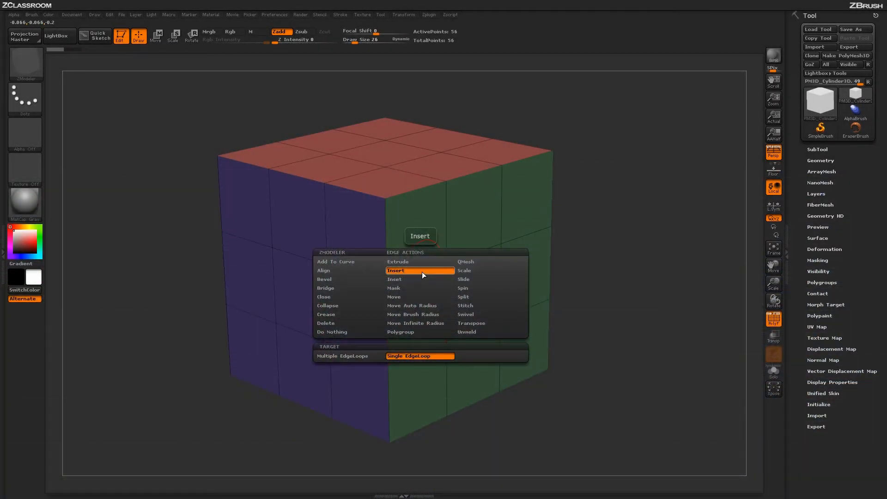
{"action": "mouse_move", "coordinate": [463, 280]}
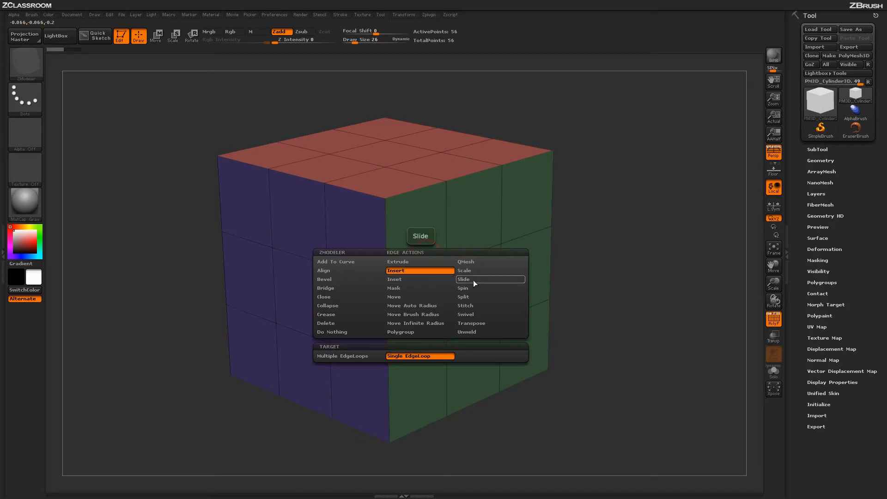
Set the ZModeler edge action to Slide, keeping Edge as the target
{"action": "left_click", "coordinate": [463, 279]}
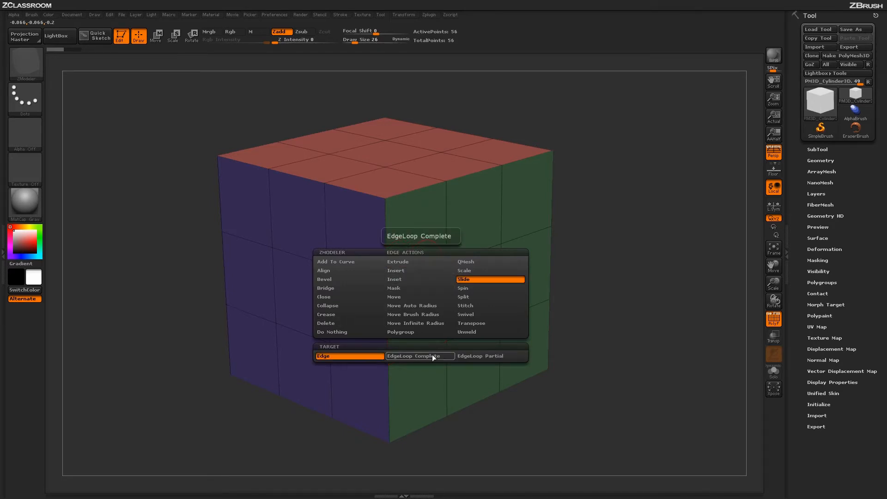
{"action": "left_click", "coordinate": [349, 355]}
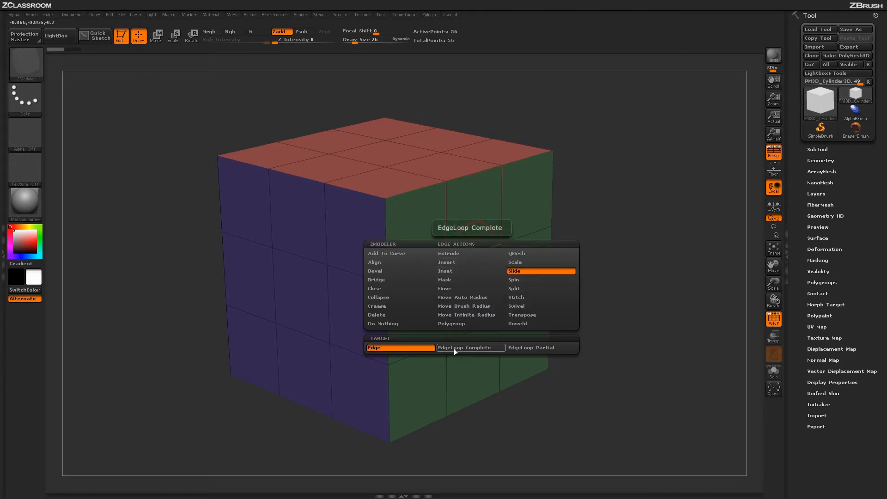
Change the Slide target to EdgeLoop Complete so whole loops slide together
{"action": "left_click", "coordinate": [470, 348]}
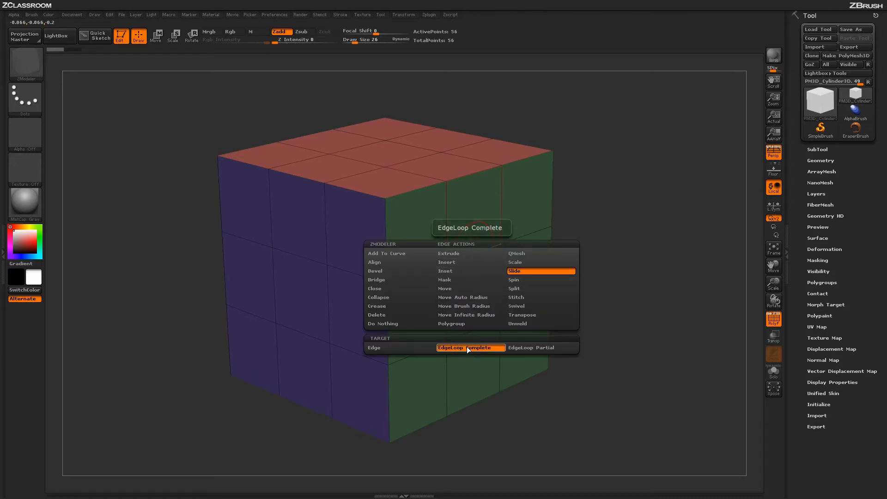